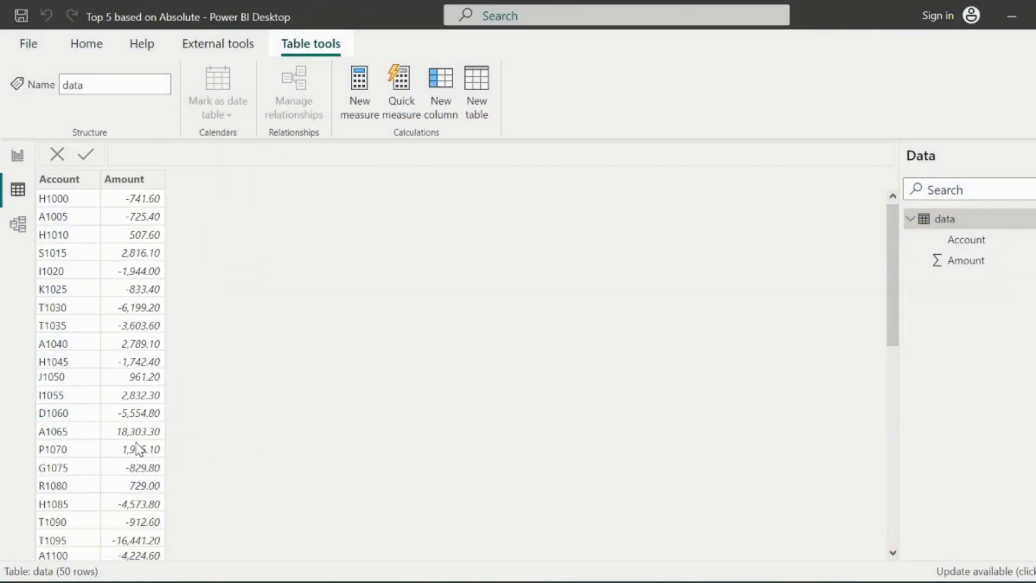
pyautogui.moveTo(137, 448)
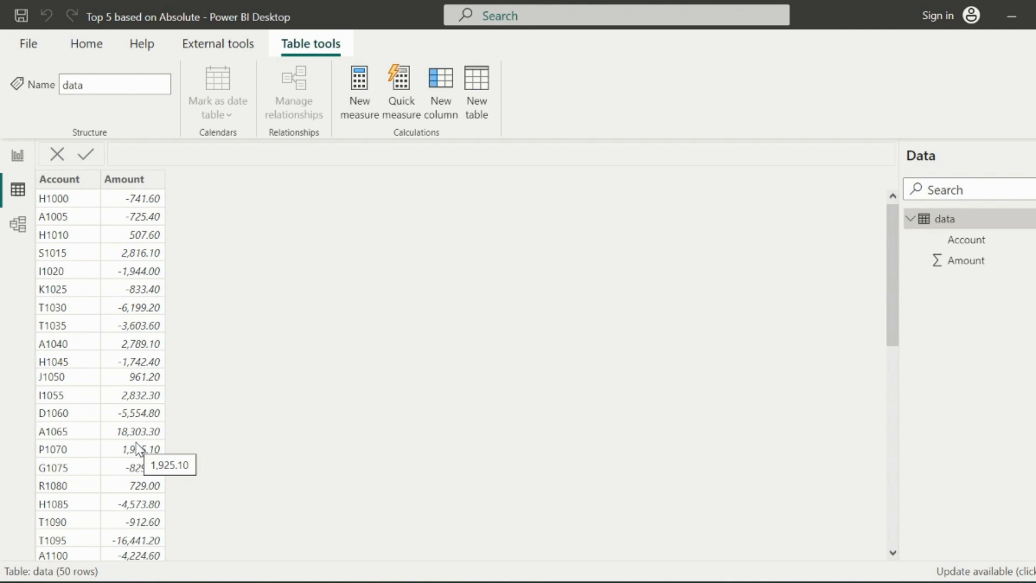
# - Switch to Report view and scroll to the Amount by Account bar chart
pyautogui.click(17, 155)
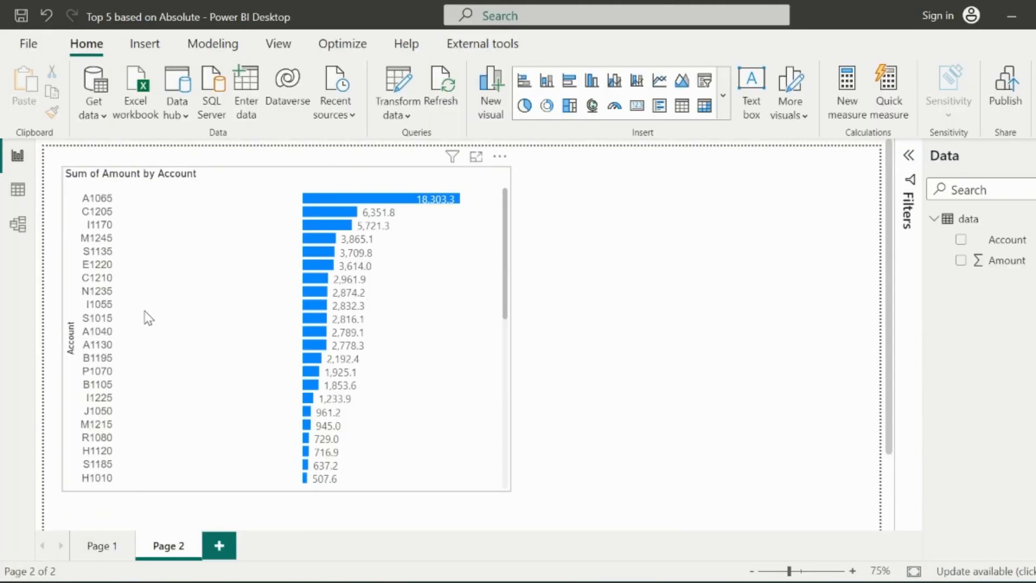
pyautogui.moveTo(324, 453)
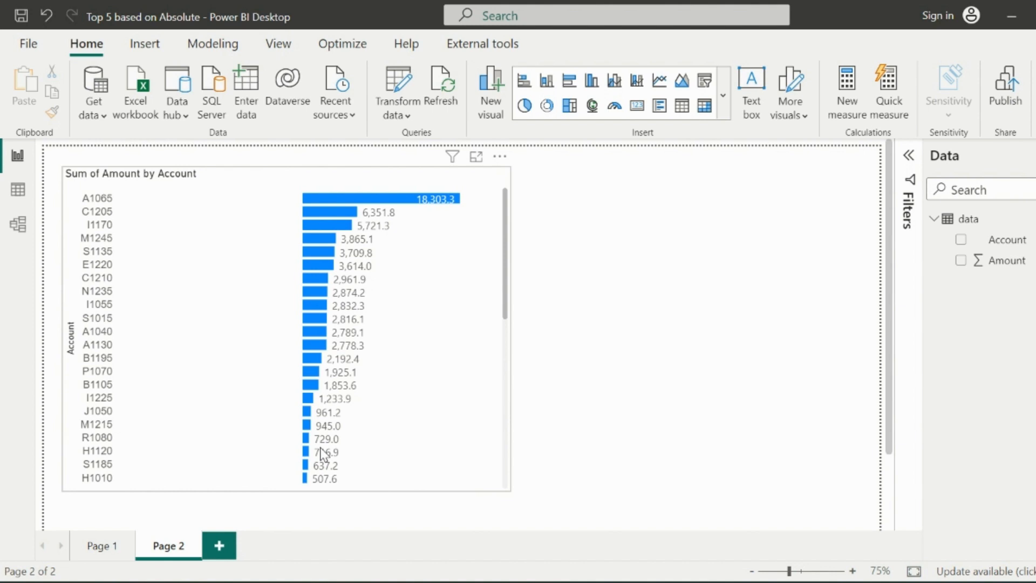
pyautogui.scroll(-3)
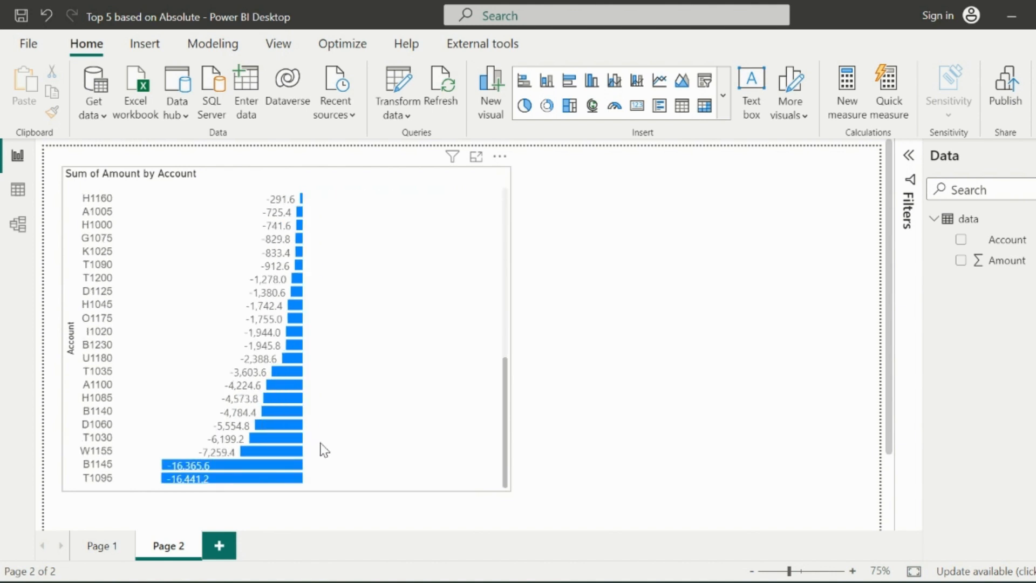
pyautogui.moveTo(352, 335)
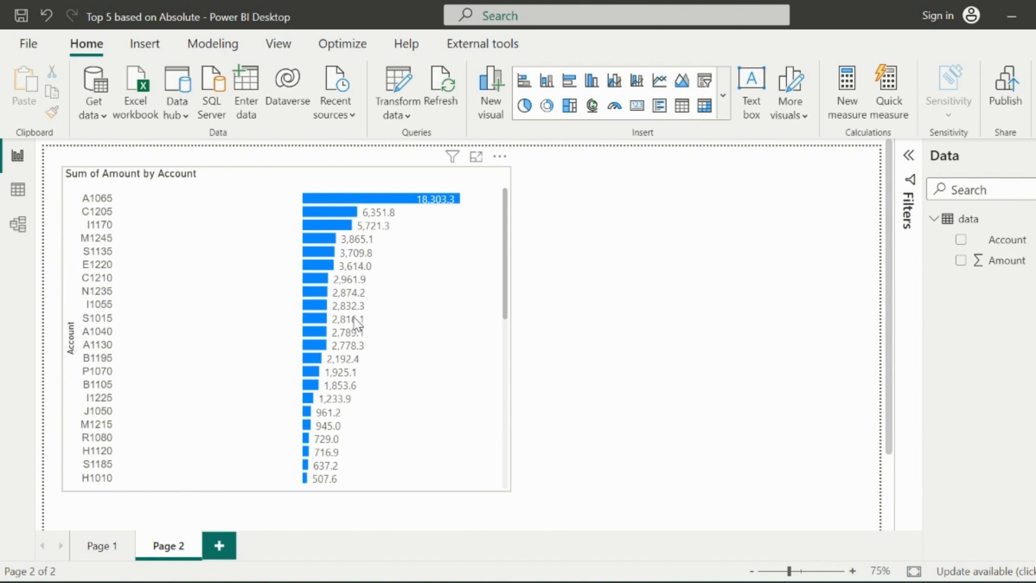
pyautogui.moveTo(377, 352)
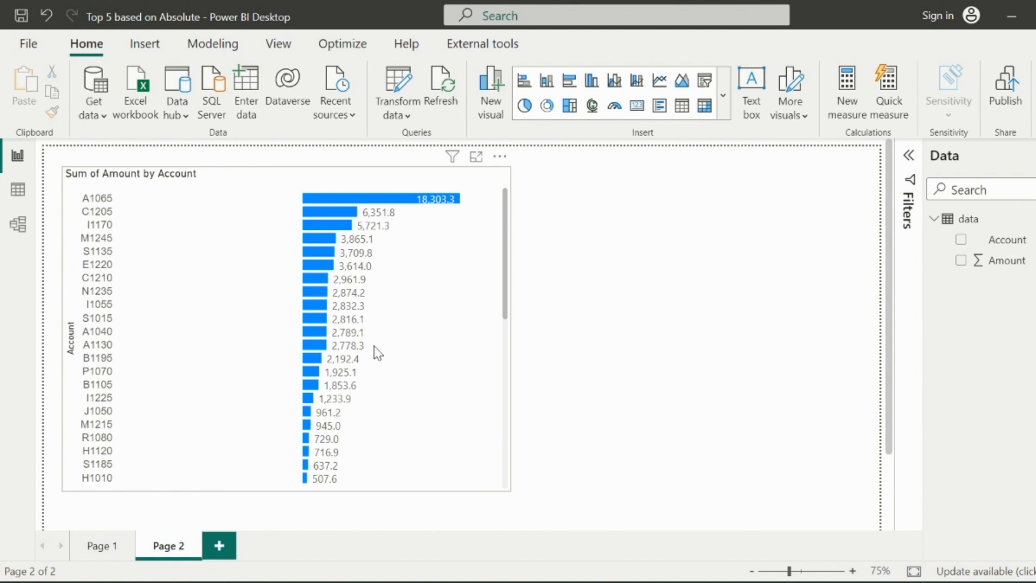
pyautogui.moveTo(468, 365)
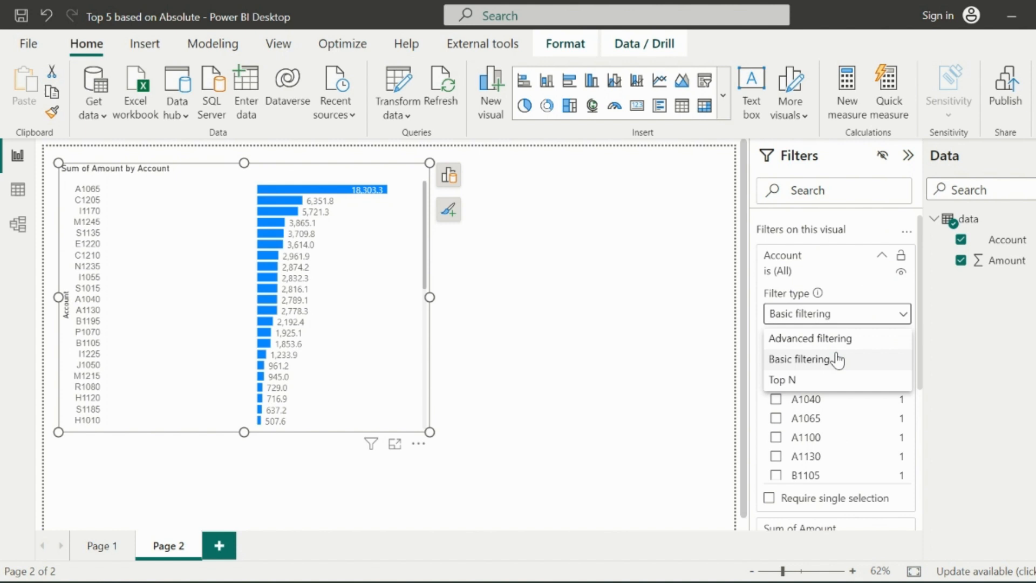
pyautogui.click(782, 379)
pyautogui.write('5')
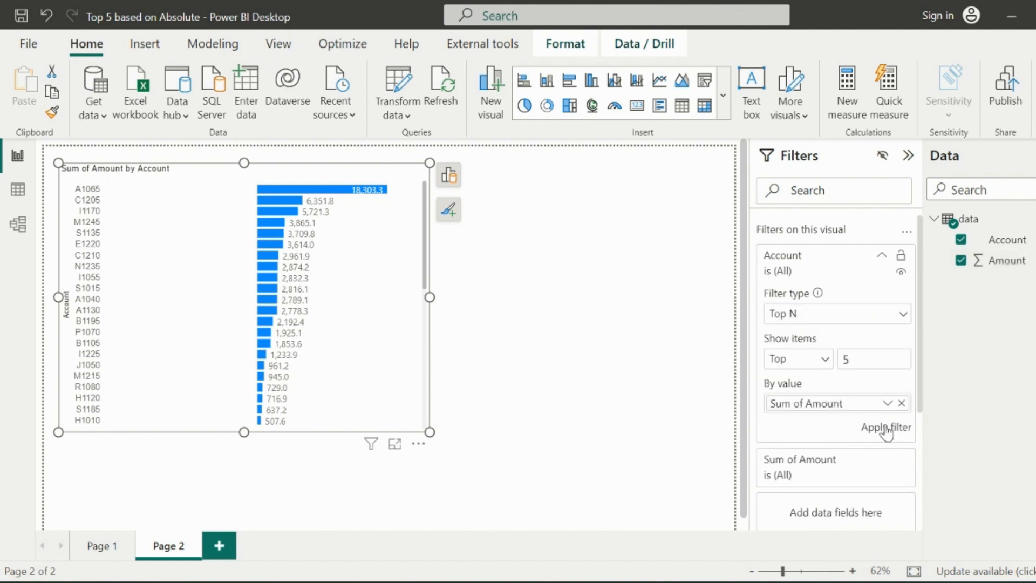
pyautogui.click(886, 427)
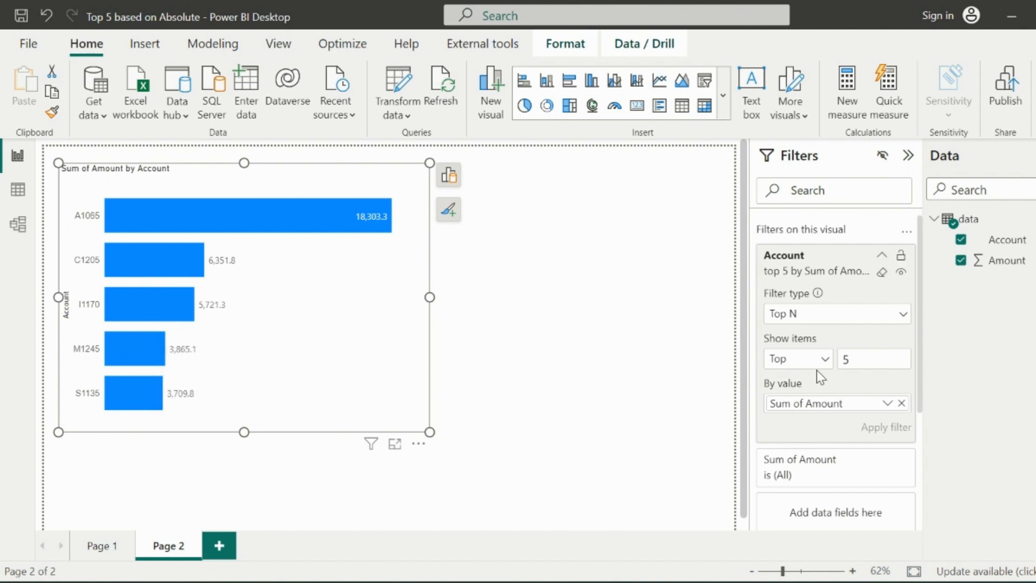
pyautogui.click(797, 359)
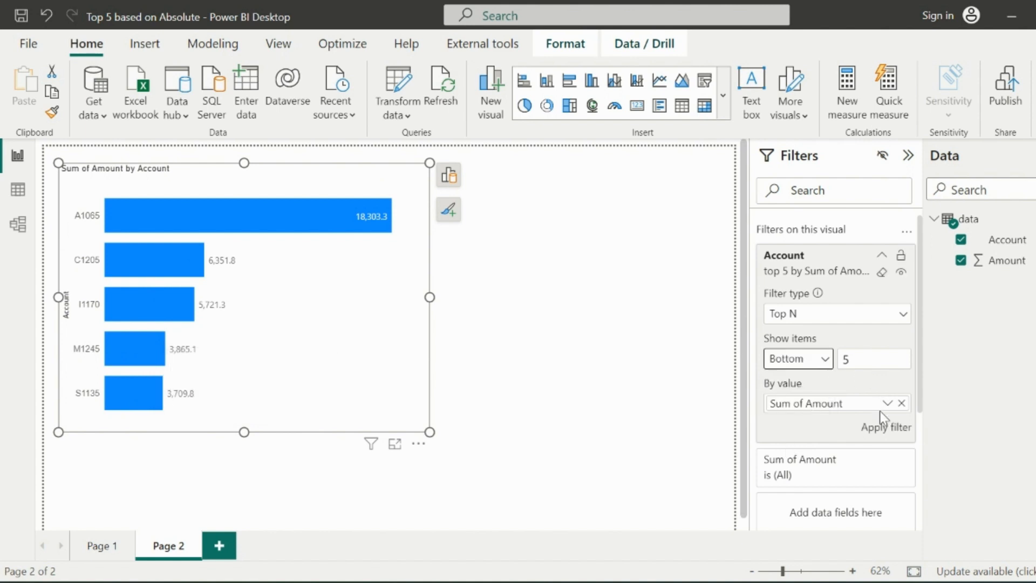
pyautogui.click(886, 427)
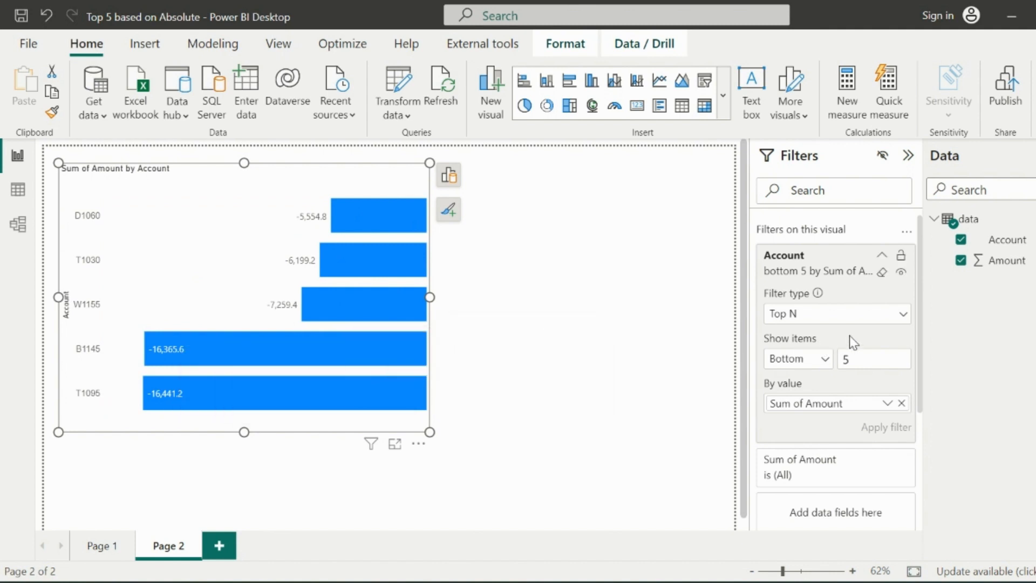
pyautogui.click(881, 272)
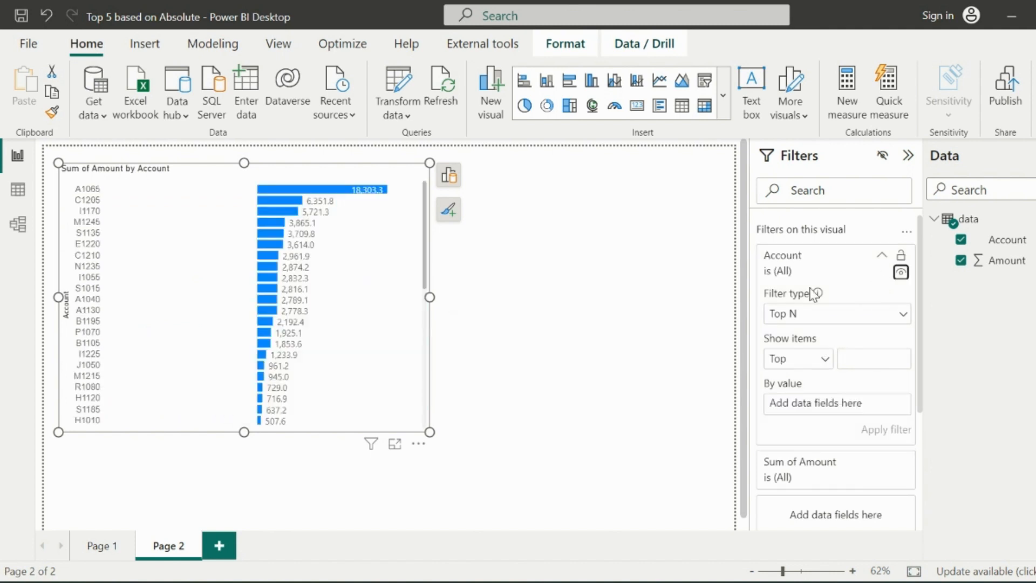
pyautogui.click(627, 361)
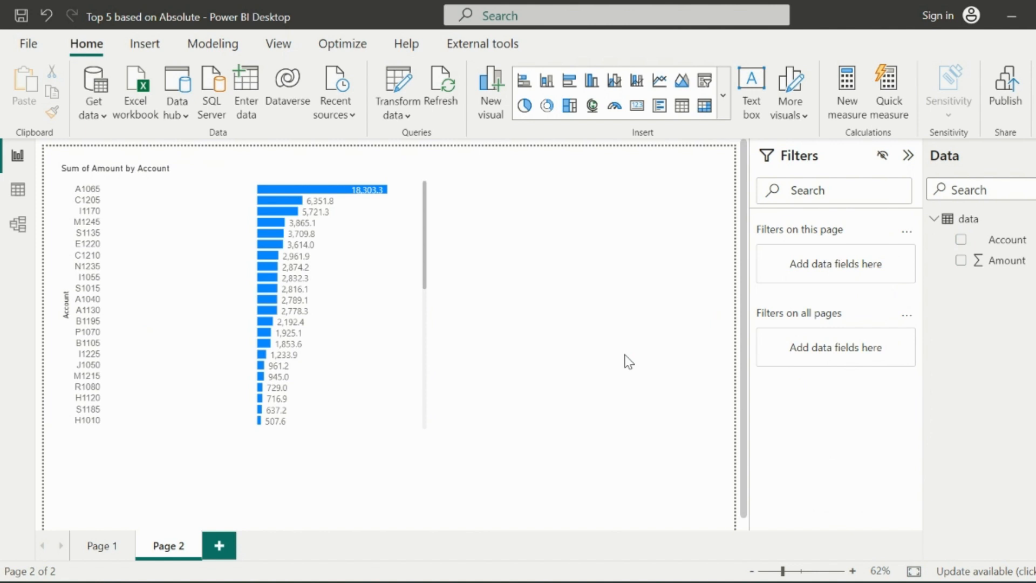
pyautogui.click(337, 330)
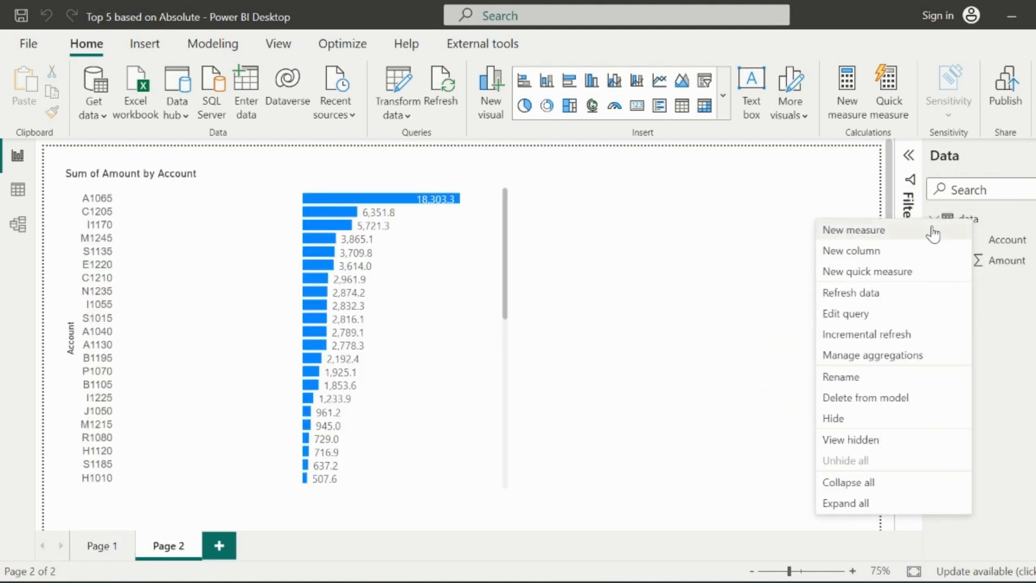
# - Add a Total Amount measure to the data table and commit it
pyautogui.click(854, 230)
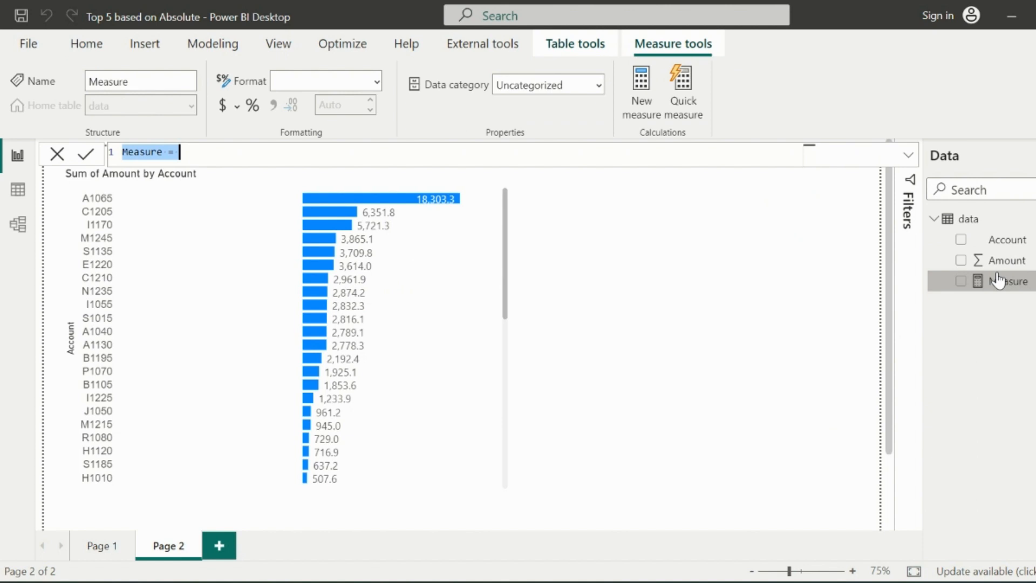
pyautogui.write('Total Amount = SUM(a')
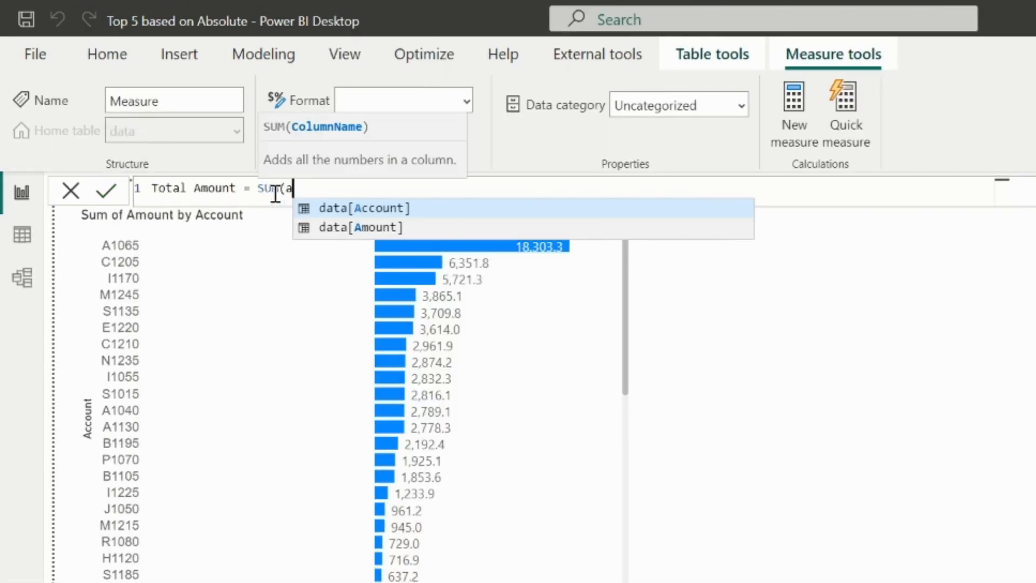
pyautogui.click(360, 228)
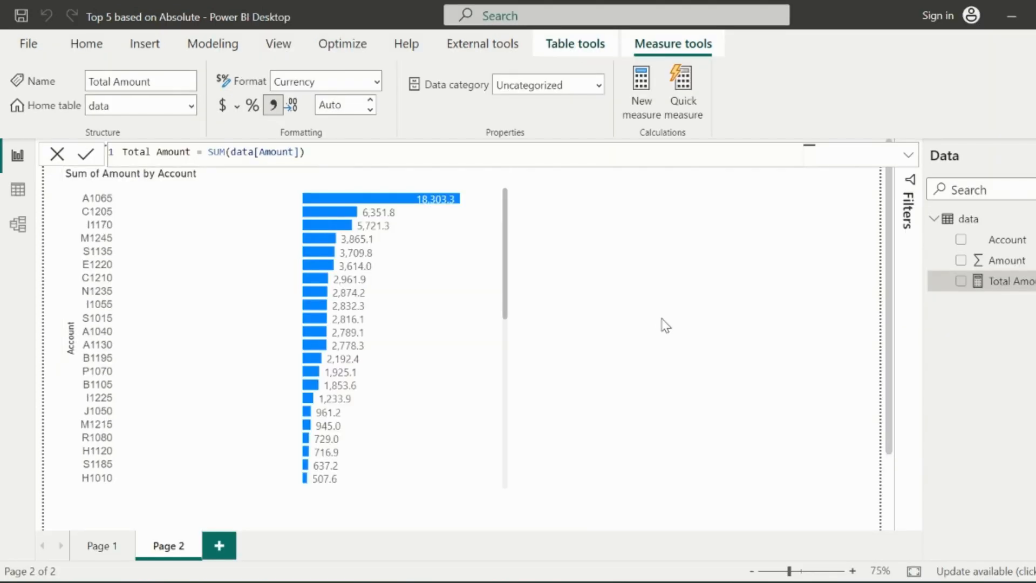
pyautogui.moveTo(969, 219)
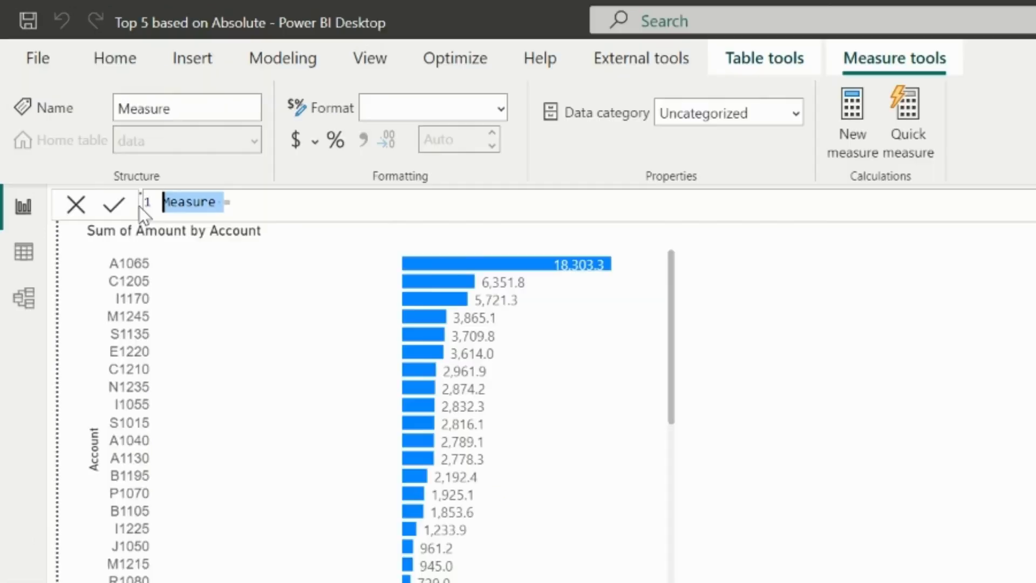
# - Define Account Rank = RANKX(ALLSELECTED(data[Account]), absolute [Total Amount]) and commit it
pyautogui.write('Account R=')
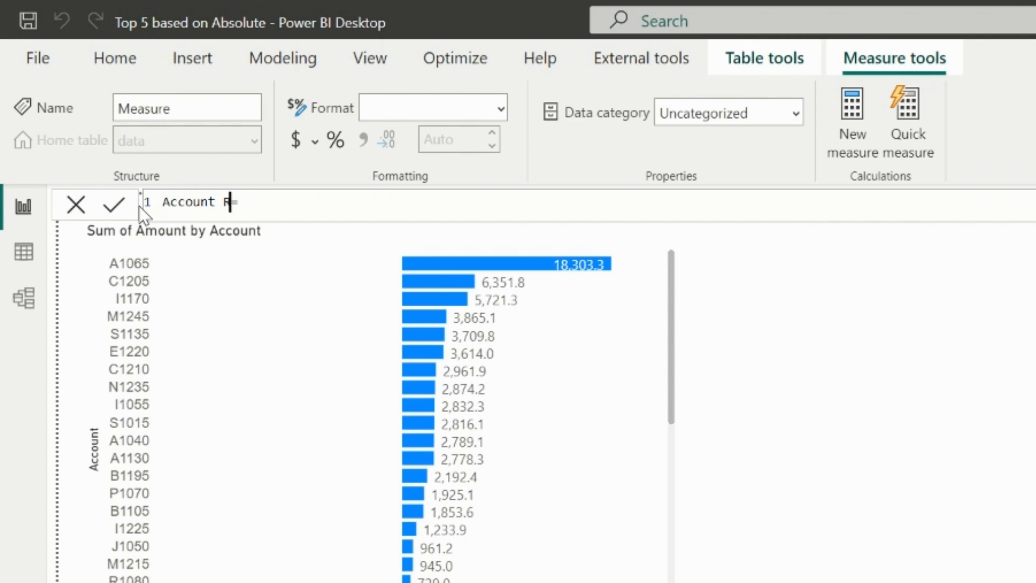
pyautogui.write('ank =')
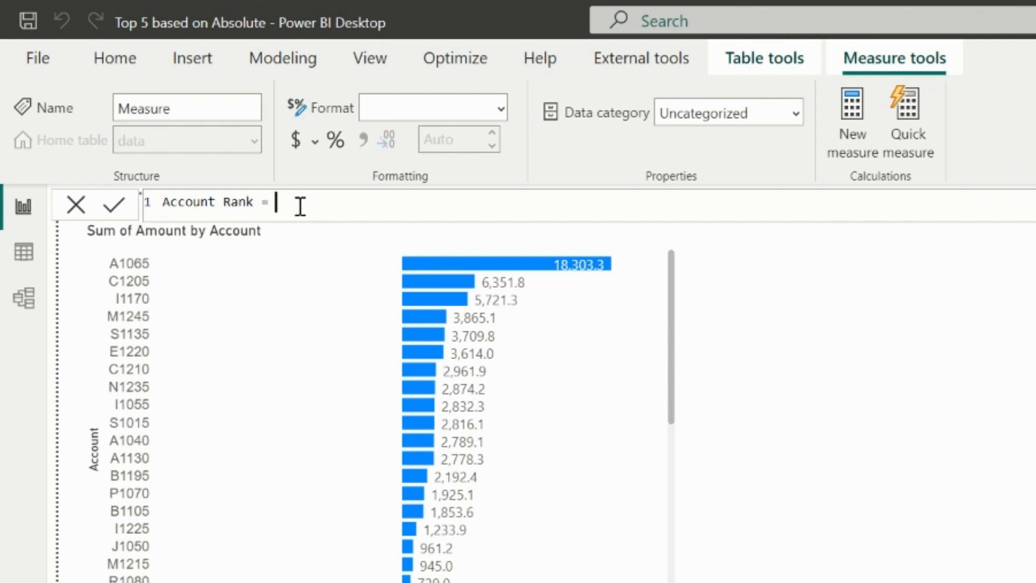
pyautogui.write('rank')
pyautogui.write('ALLSELECTED(')
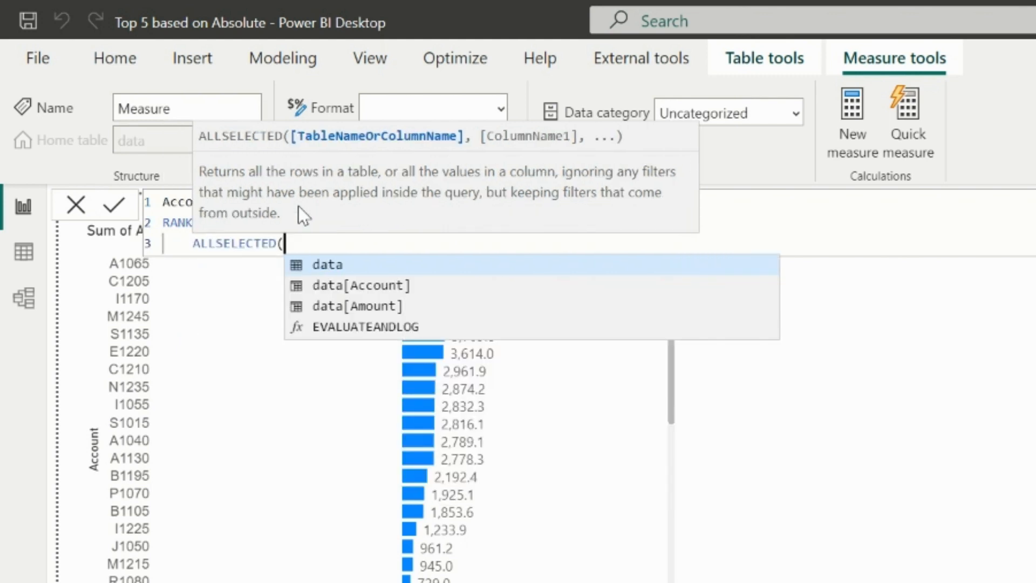
pyautogui.click(360, 285)
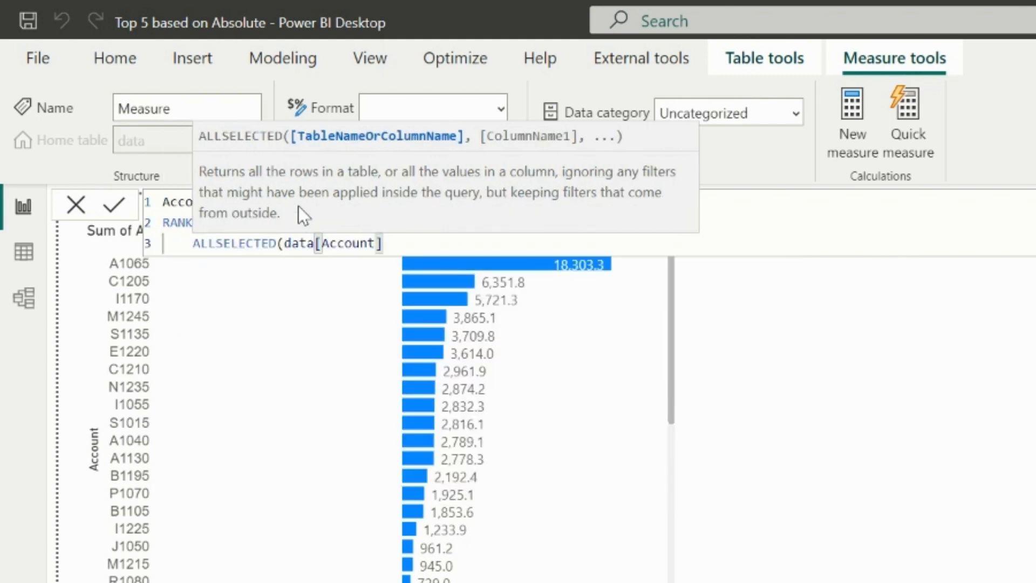
pyautogui.write('if')
pyautogui.write('[Total Amount] < 0')
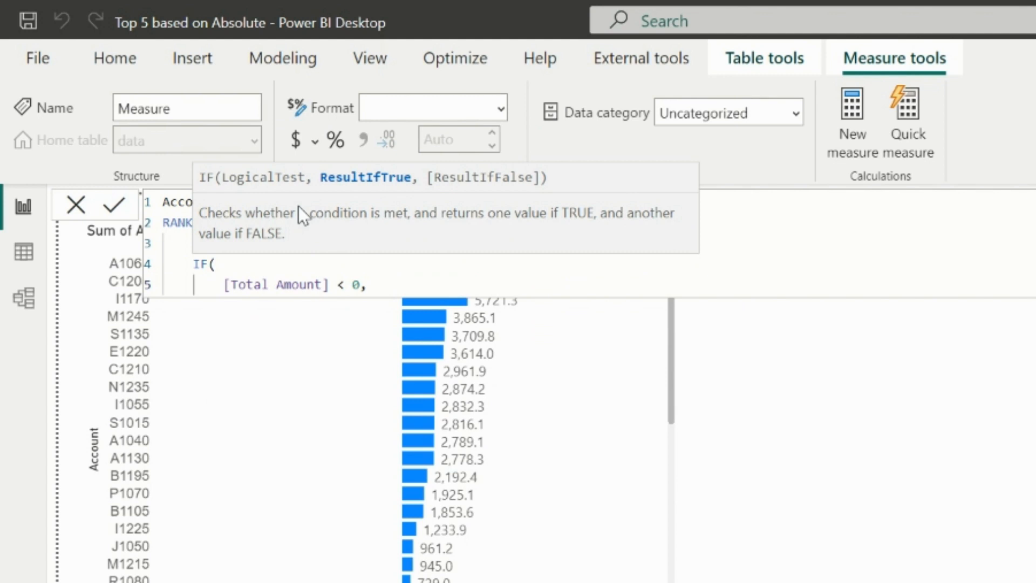
pyautogui.write(', [Total Amount] *')
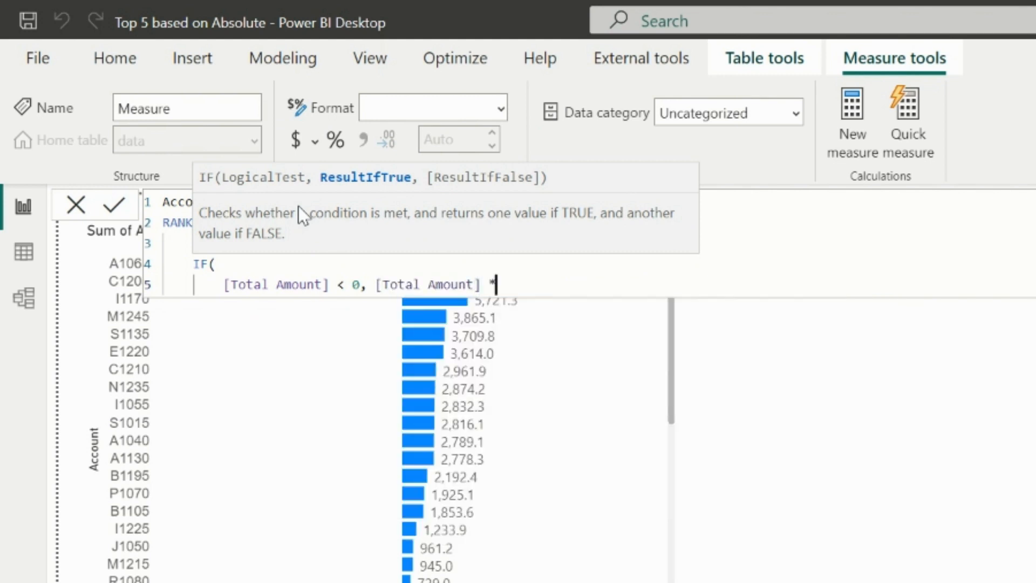
pyautogui.write('(-1)')
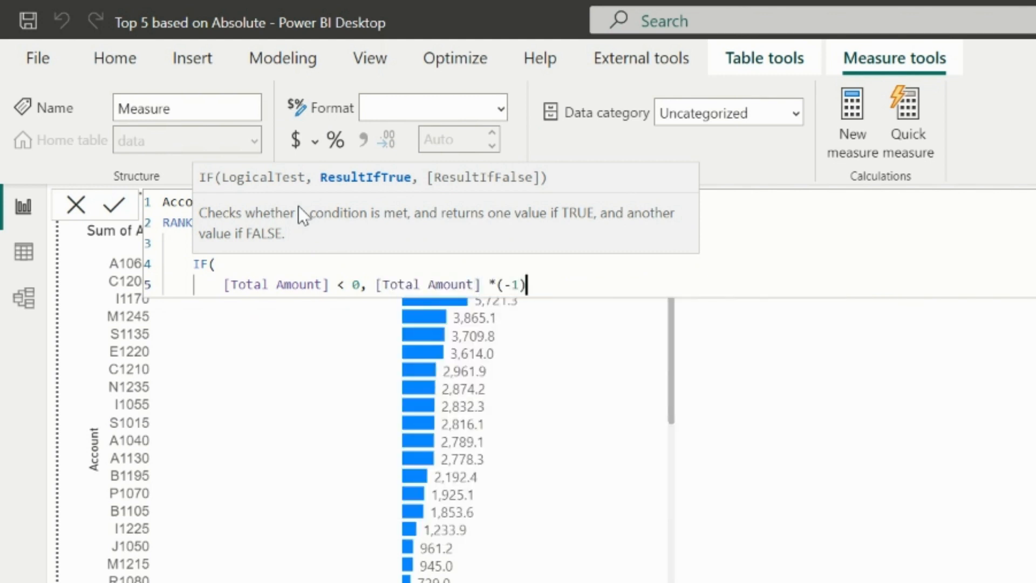
pyautogui.press('Enter')
pyautogui.write('[Total Amount]')
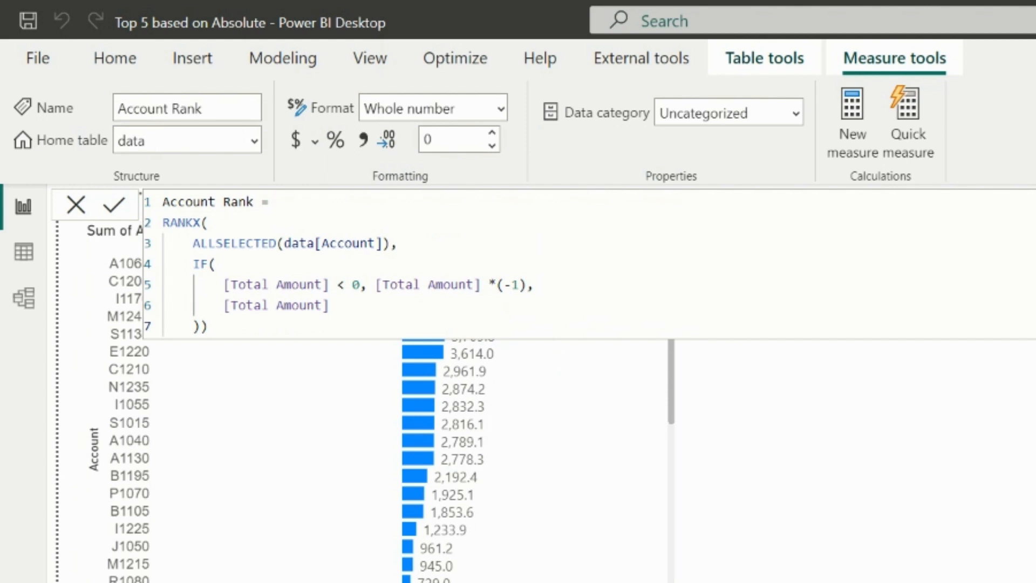
pyautogui.click(112, 205)
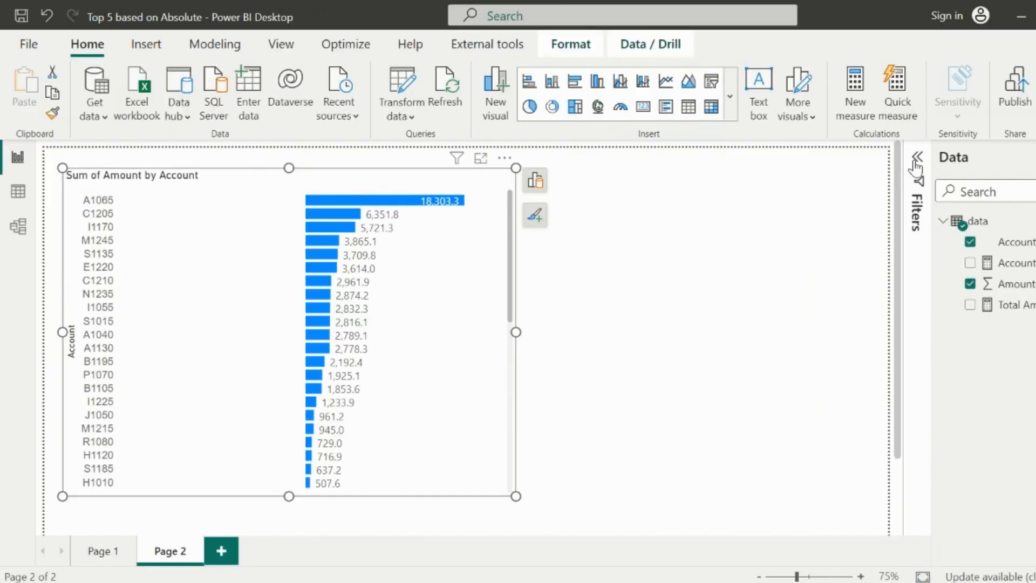
# - Filter the chart to Account Rank less than or equal to 5
pyautogui.click(914, 157)
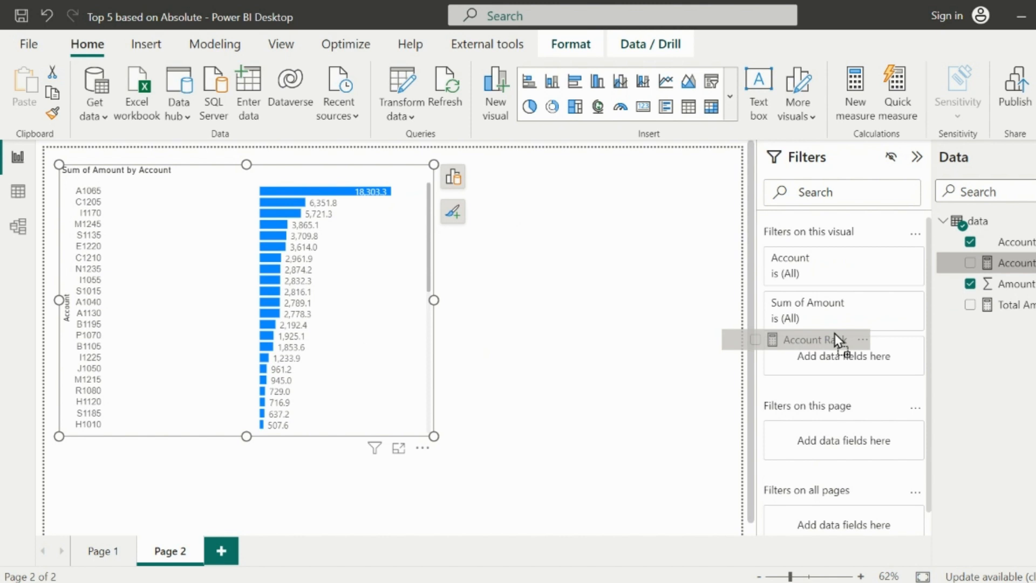
pyautogui.click(804, 339)
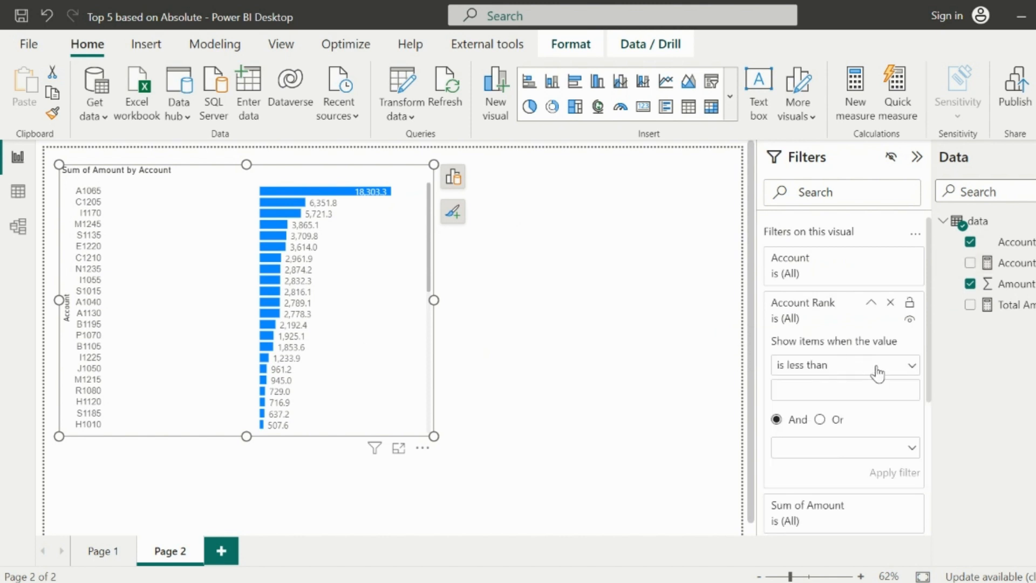
pyautogui.click(845, 365)
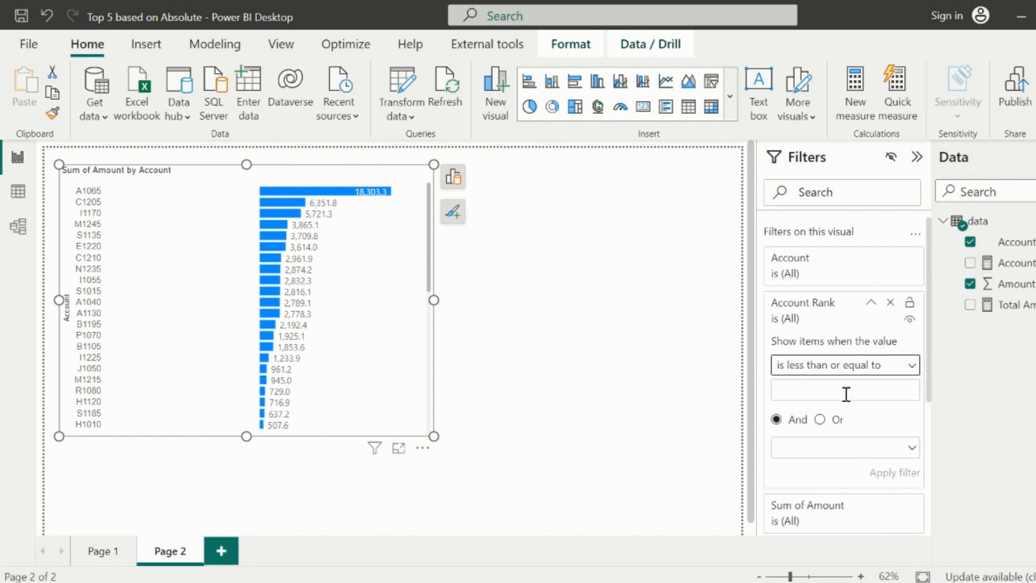
pyautogui.write('5')
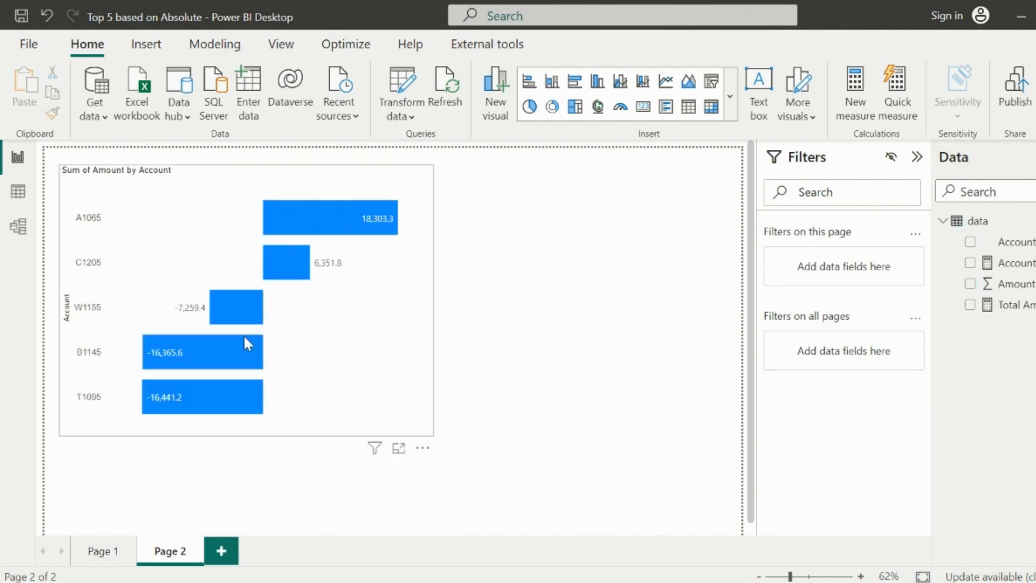
pyautogui.moveTo(244, 377)
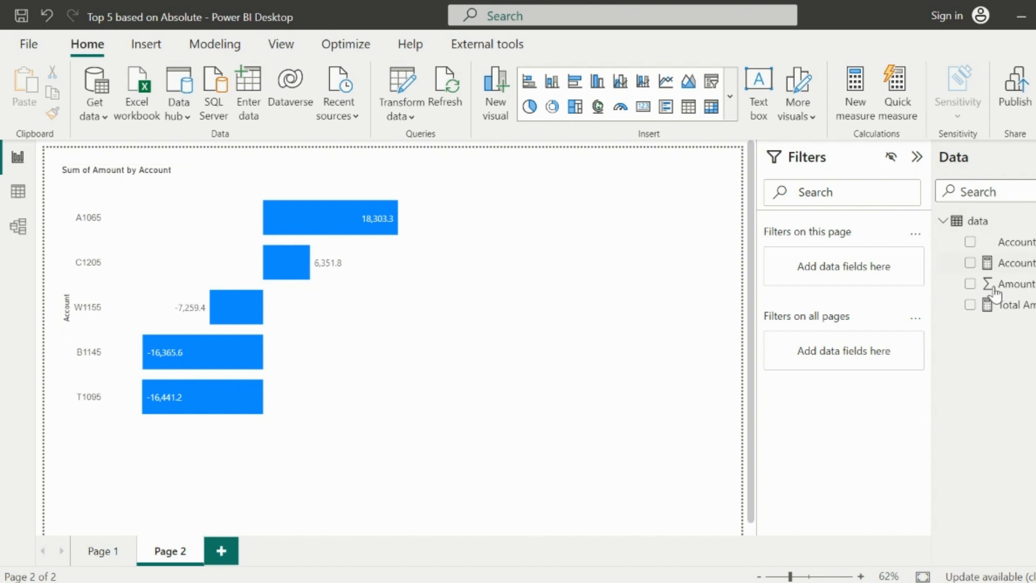
# - Start a data-table measure: IF([Total Amount] < 0, "Red", "Green")
pyautogui.rightClick(978, 221)
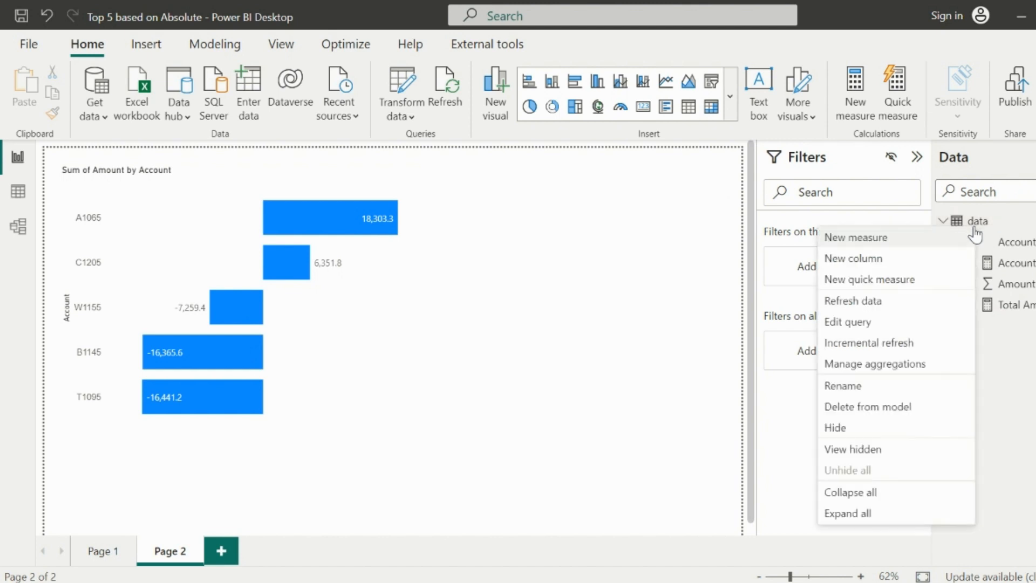
pyautogui.click(856, 237)
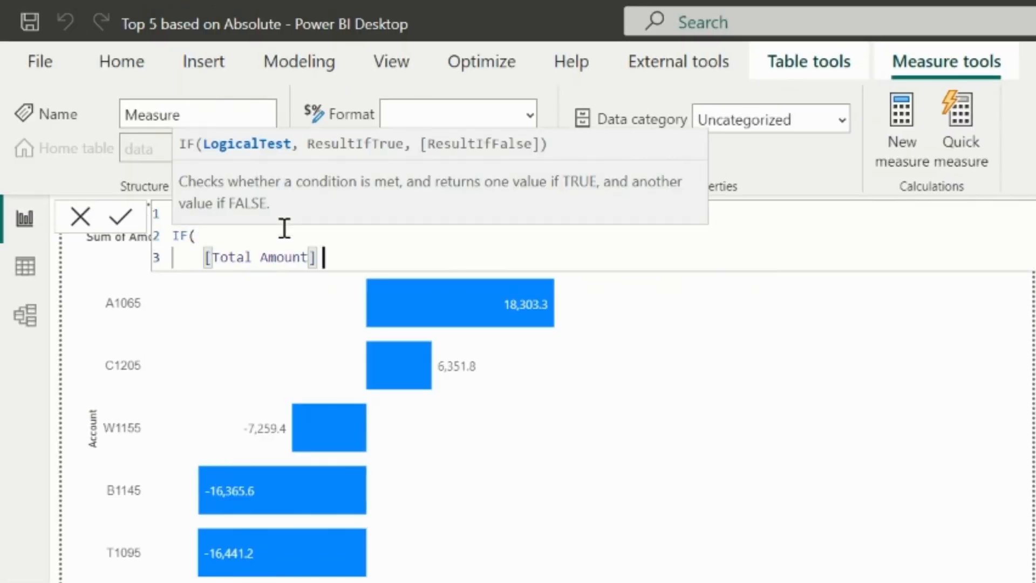
pyautogui.write('< 0, "Red", "')
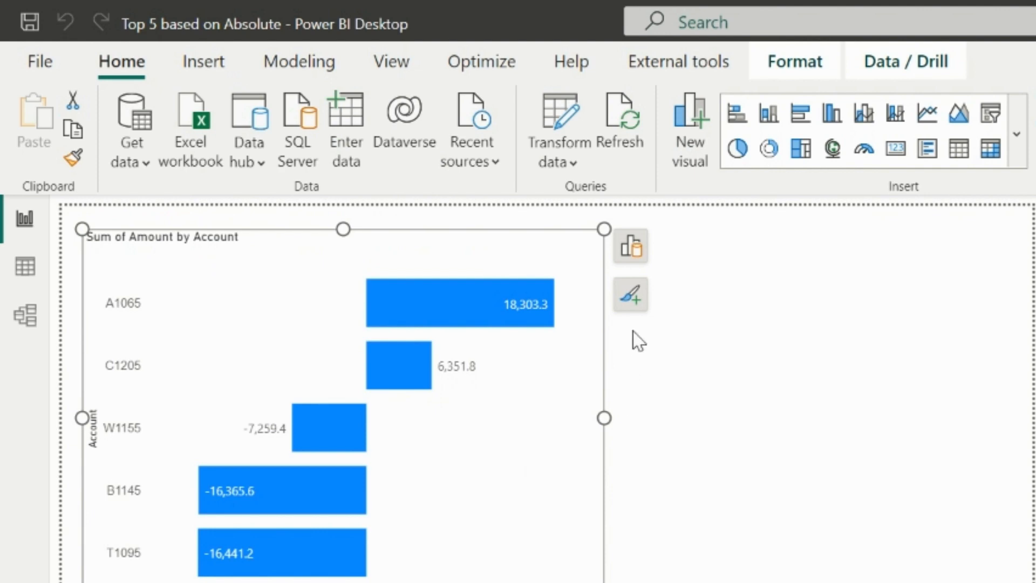
# - Set the bar colours by field value from the Format measure
pyautogui.click(630, 294)
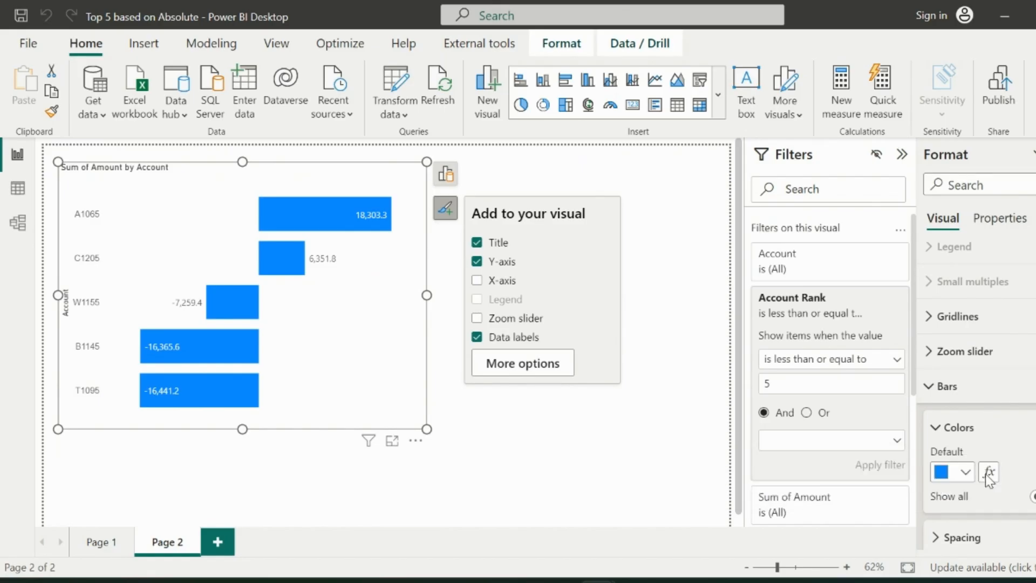
pyautogui.click(988, 471)
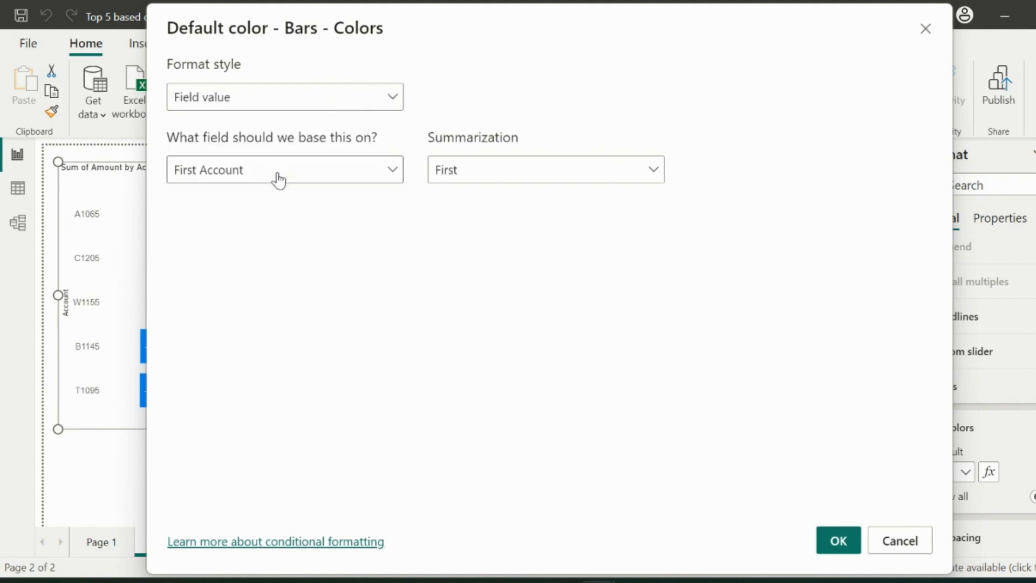
pyautogui.click(285, 170)
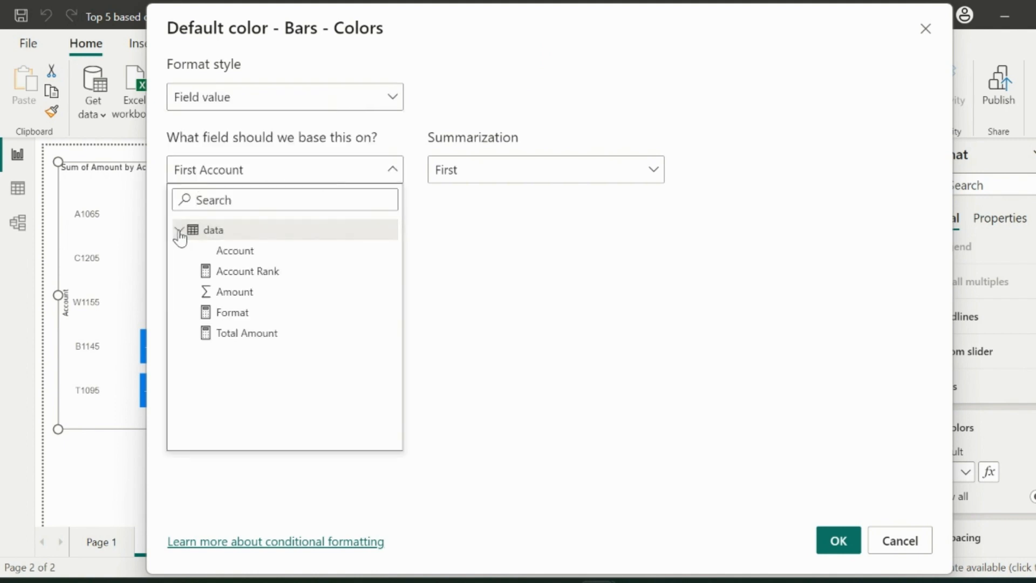
pyautogui.click(232, 312)
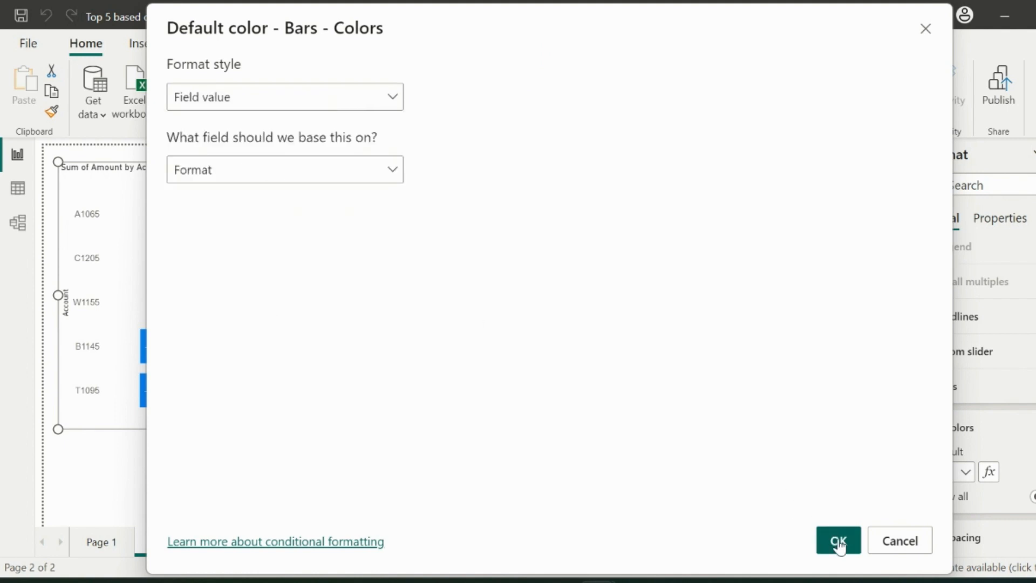
pyautogui.click(837, 541)
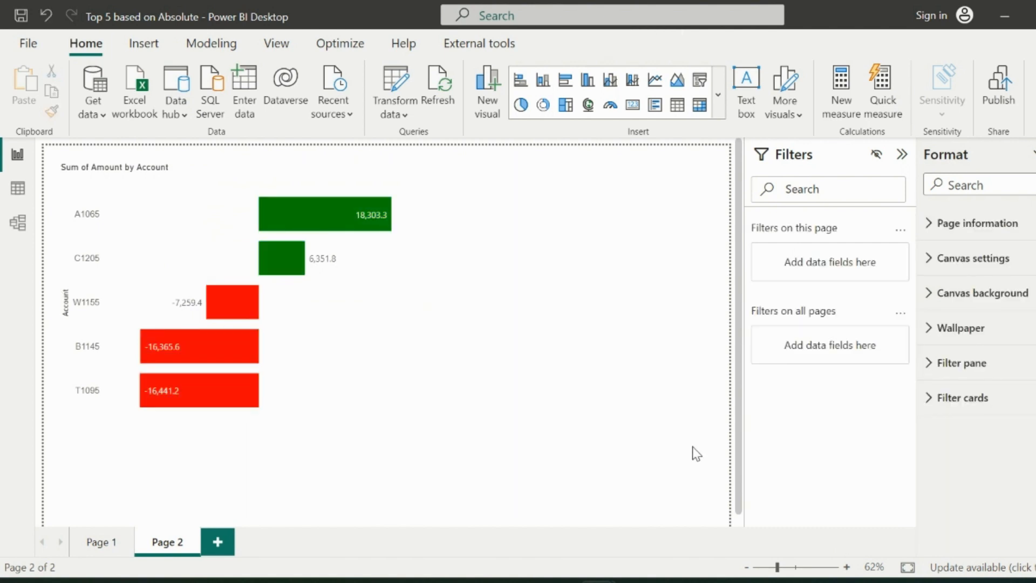